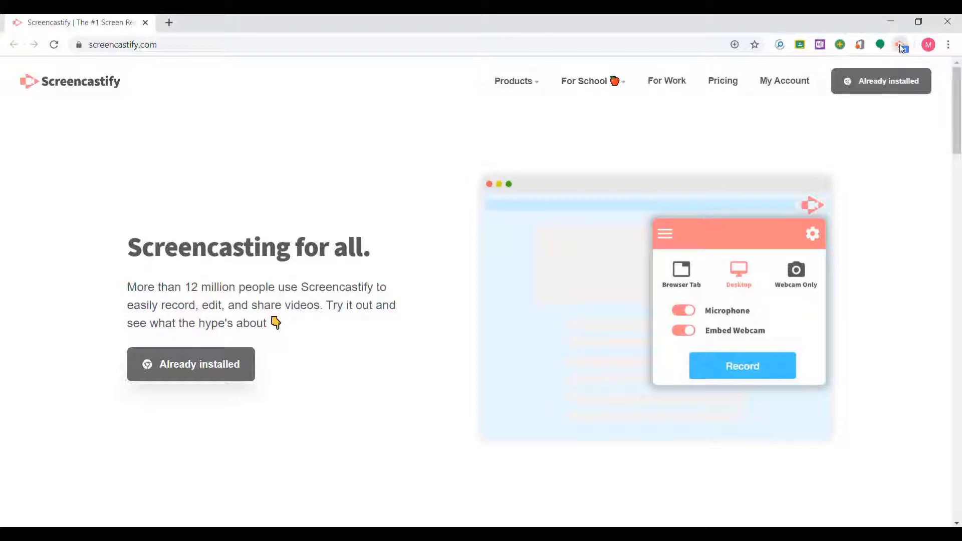
Step: Launch the installed Screencastify extension from the Chrome toolbar to begin its setup wizard
left_click(898, 44)
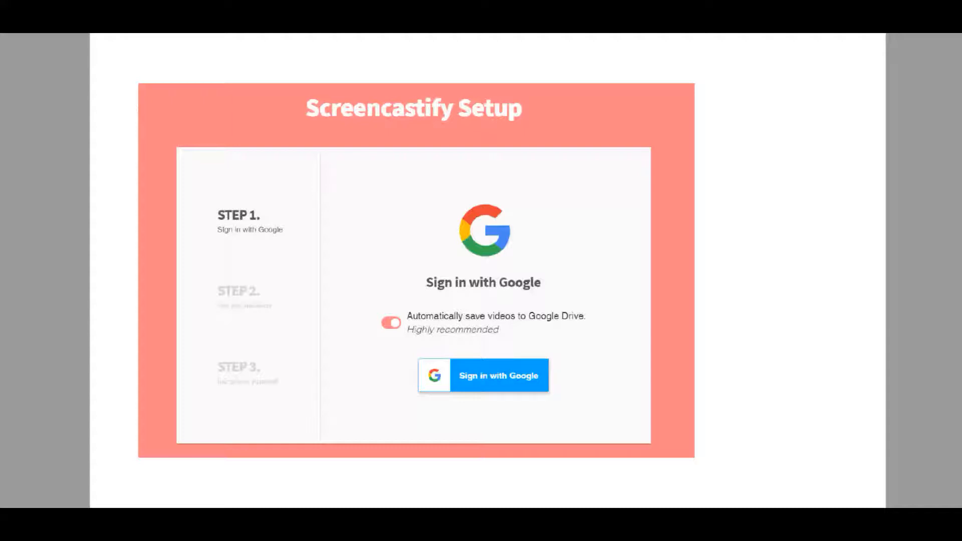
Step: Sign in with Google, keep the recommended camera/microphone/drawing permissions, and allow the additional permissions
left_click(483, 375)
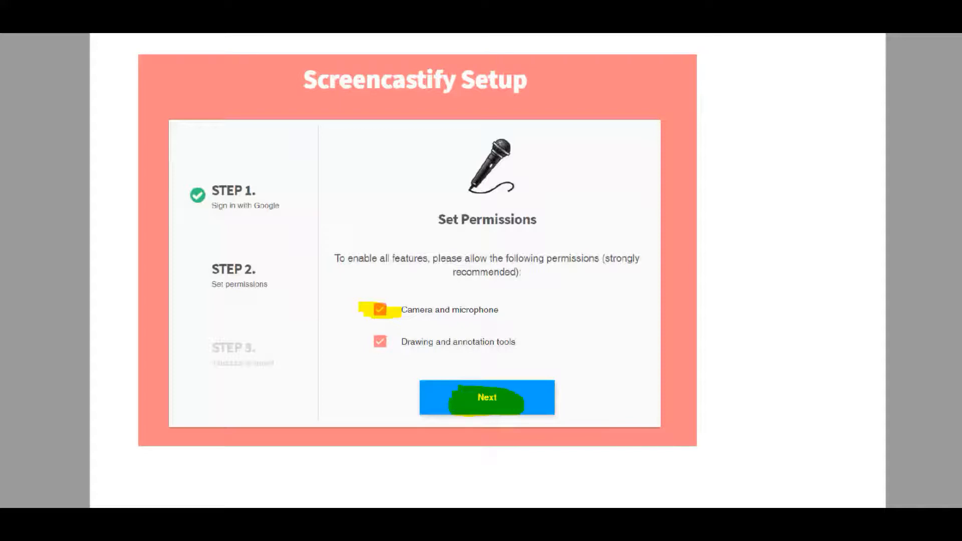
left_click(487, 397)
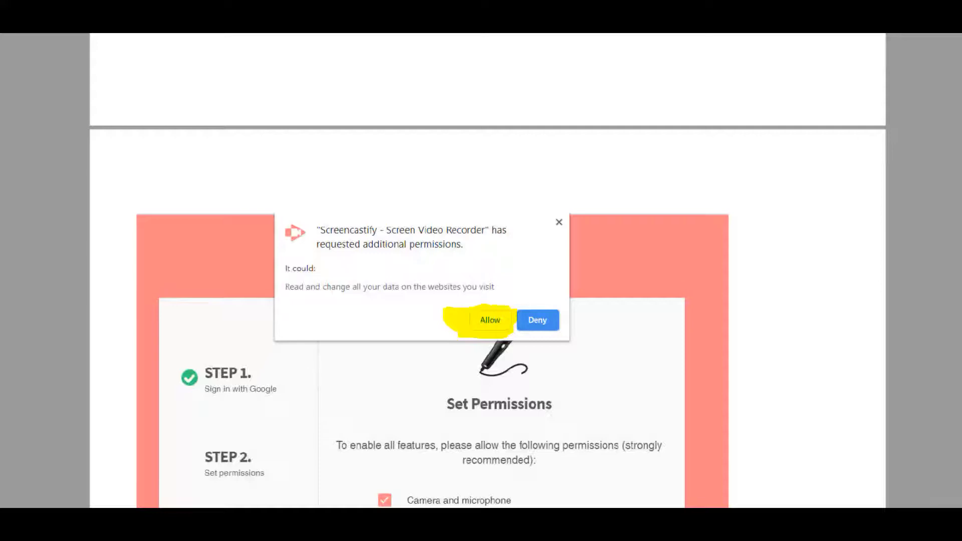
left_click(490, 319)
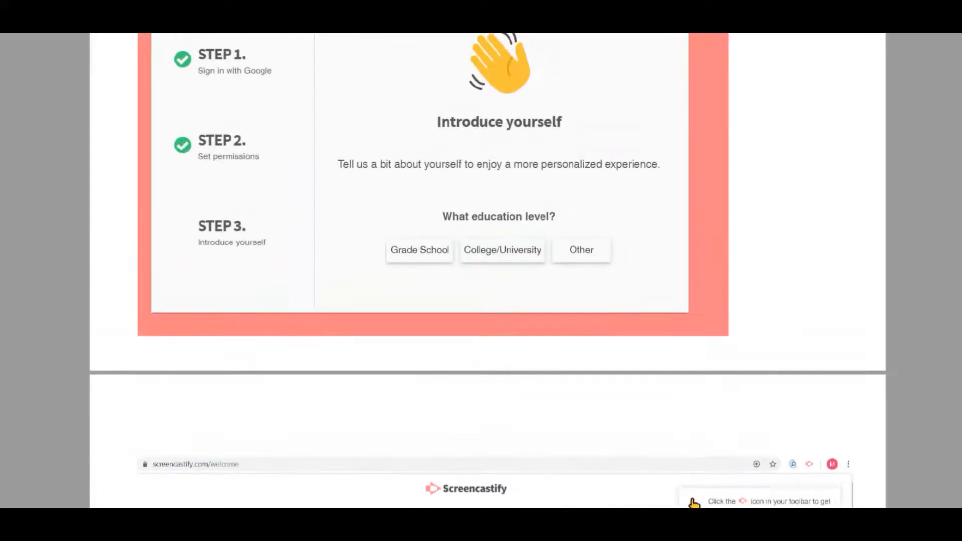
scroll("up", 3)
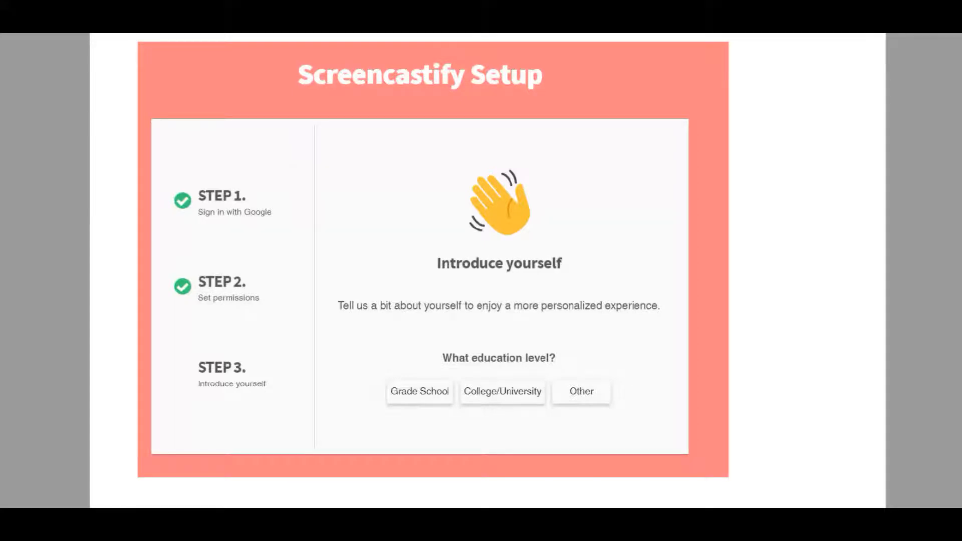
scroll("down", 3)
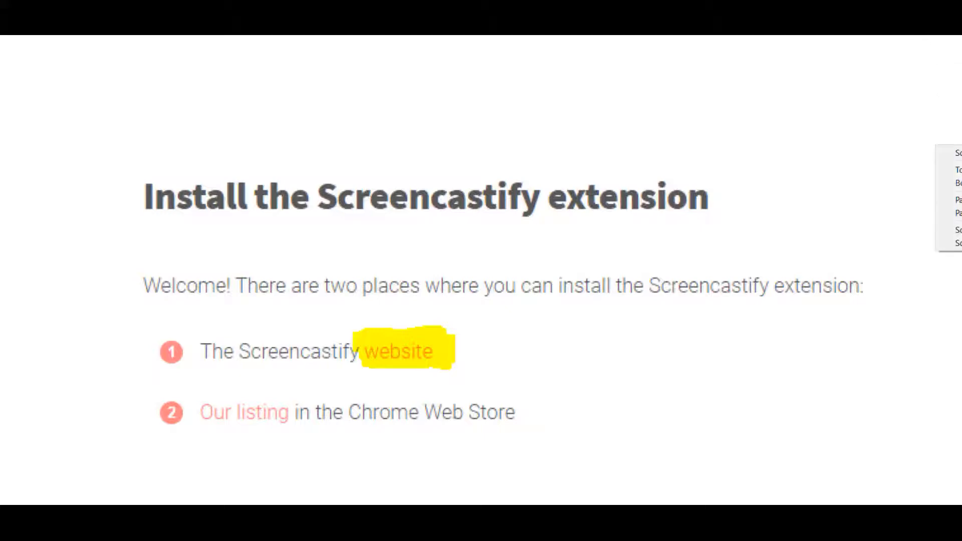
Step: Go to the Screencastify website and choose Add to Chrome to reach its Web Store listing
left_click(398, 351)
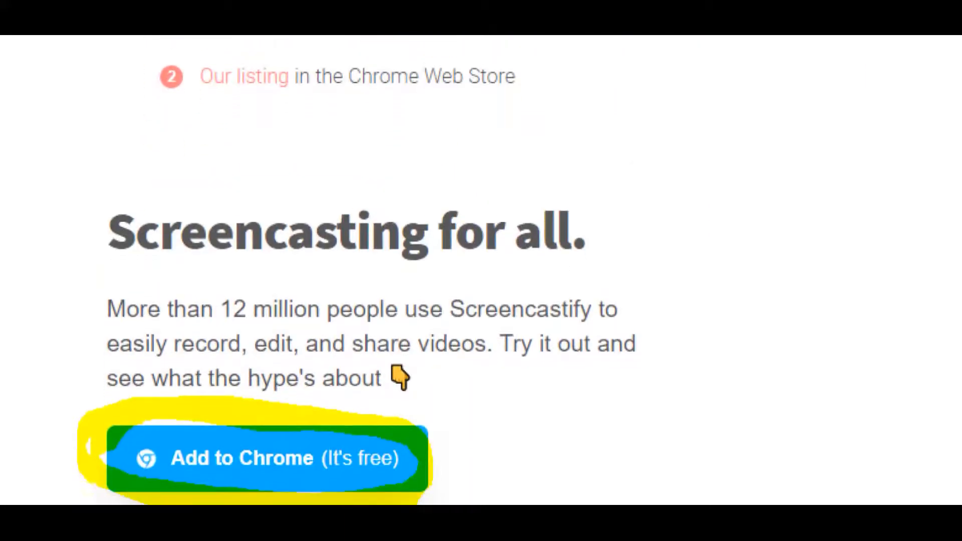
scroll("down", 3)
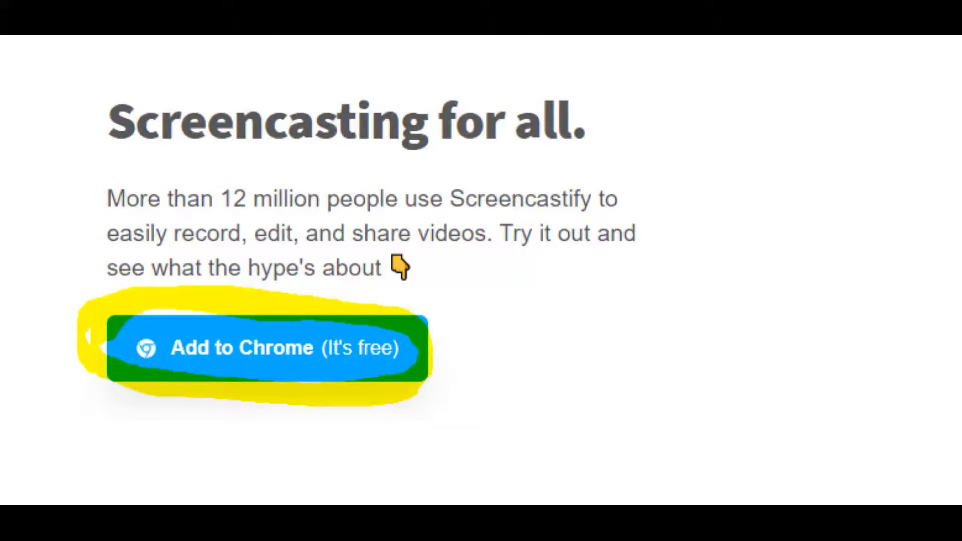
scroll("down", 3)
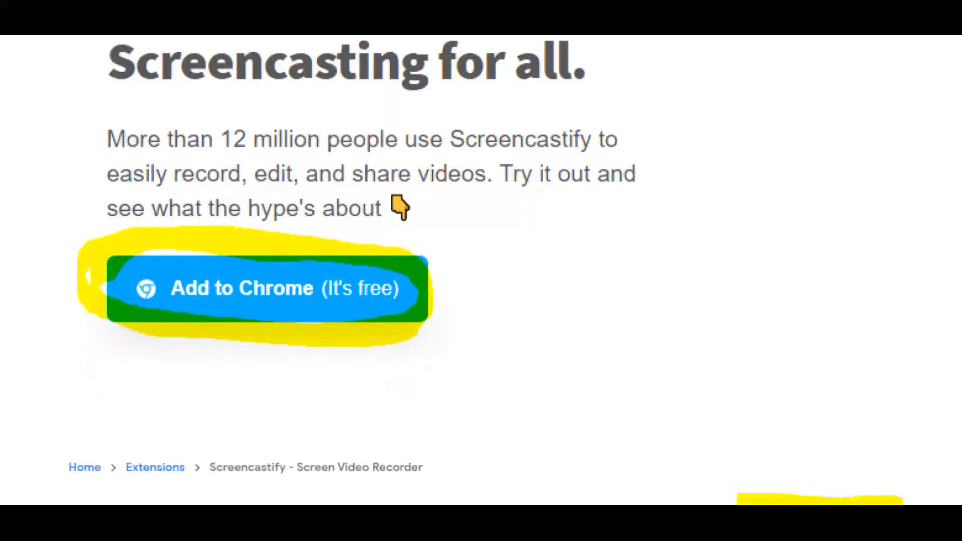
left_click(258, 287)
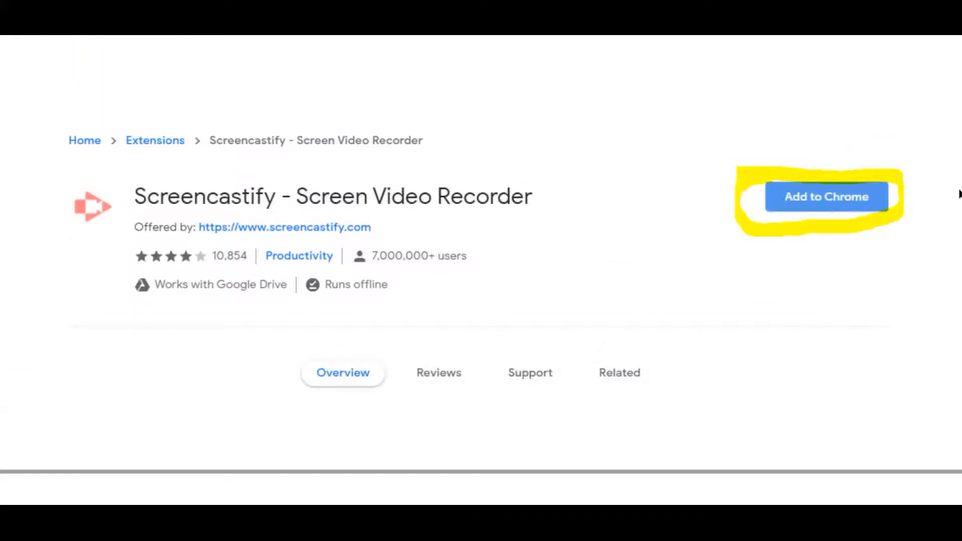
Step: Add Screencastify to Chrome from the listing and confirm the Add extension dialog
left_click(827, 196)
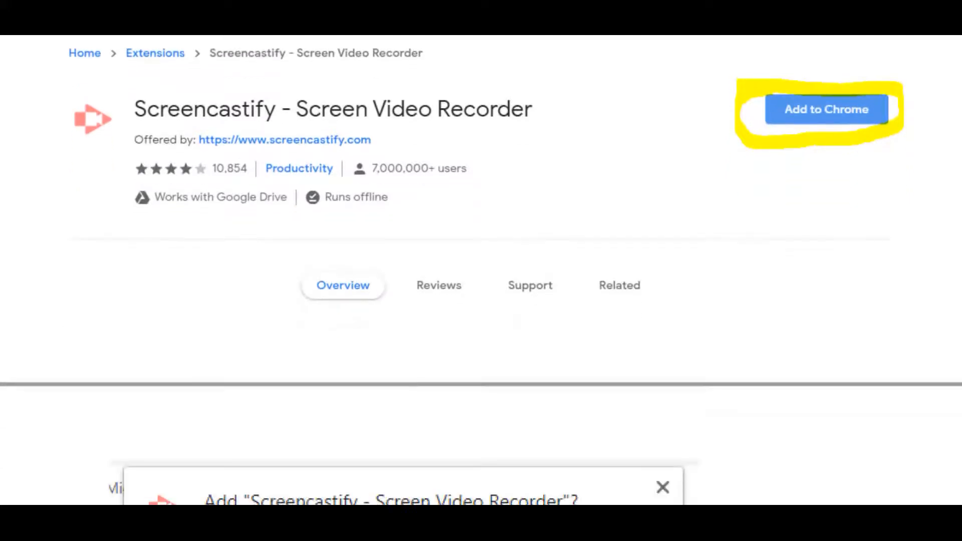
left_click(817, 108)
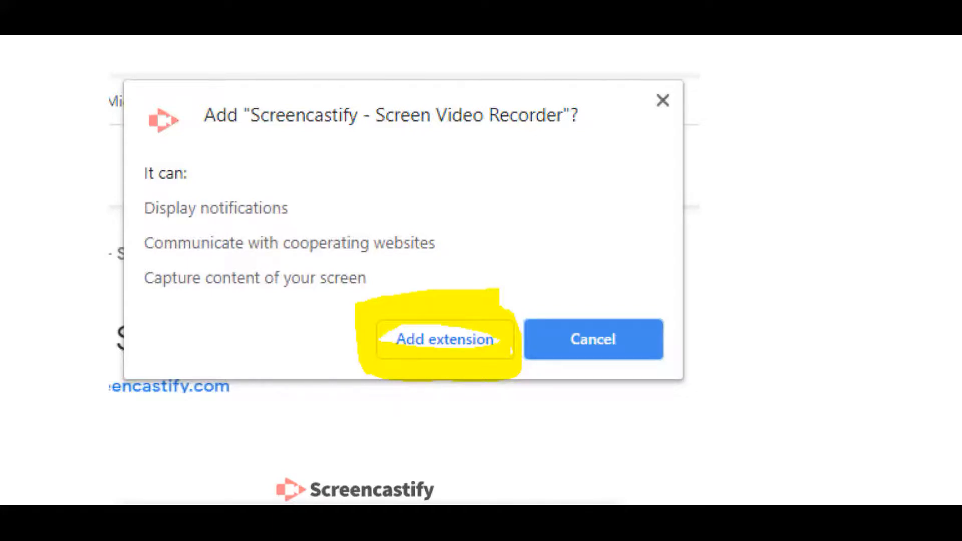
left_click(445, 338)
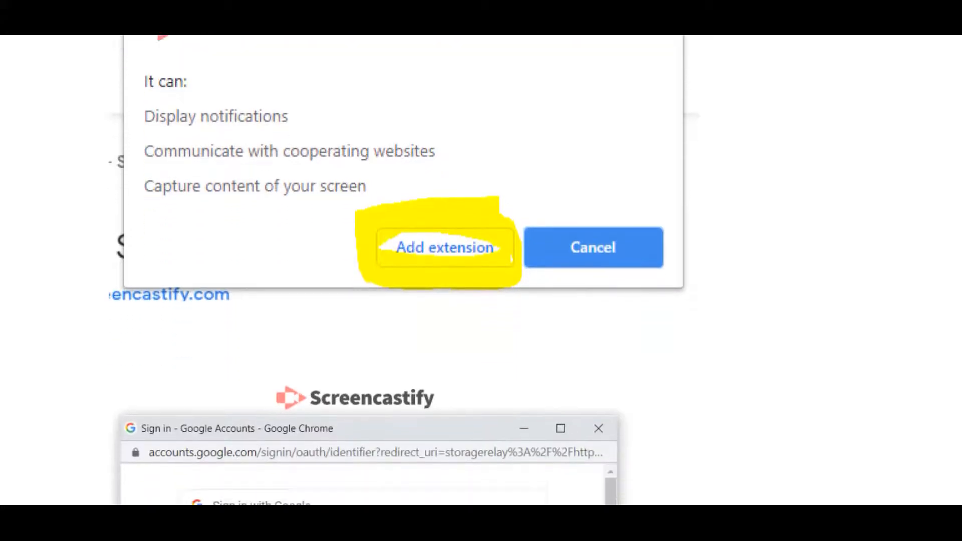
left_click(445, 247)
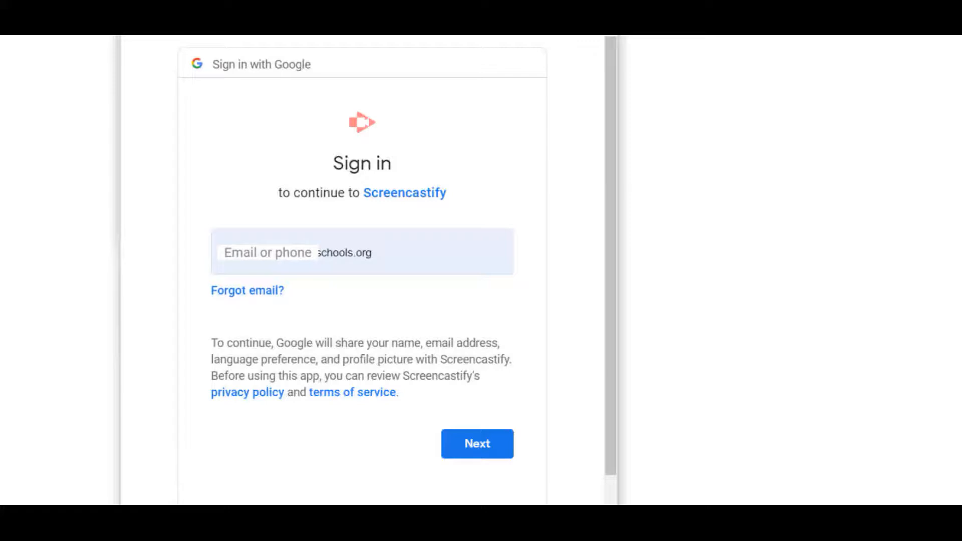
Step: Submit the school email and choose the G Suite account rather than the personal one
scroll("down", 3)
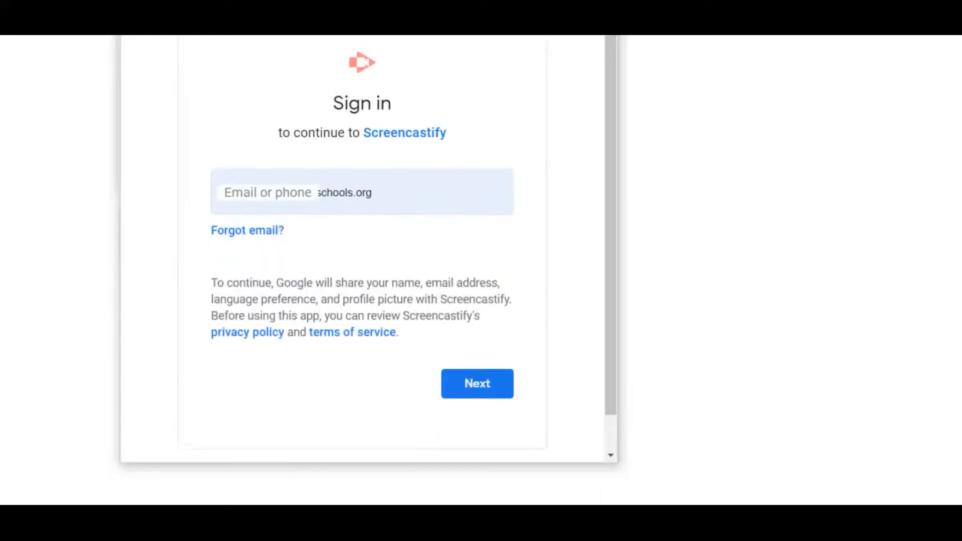
scroll("down", 3)
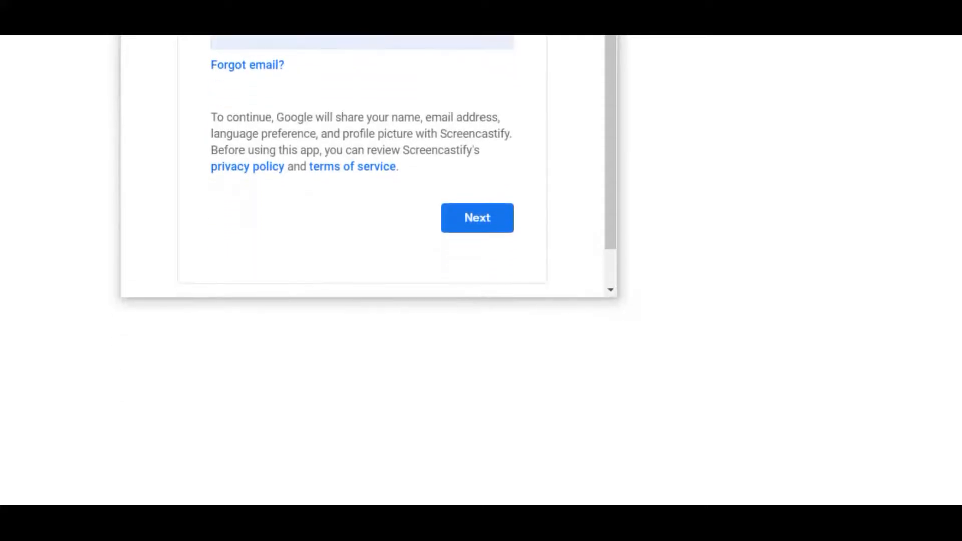
left_click(477, 218)
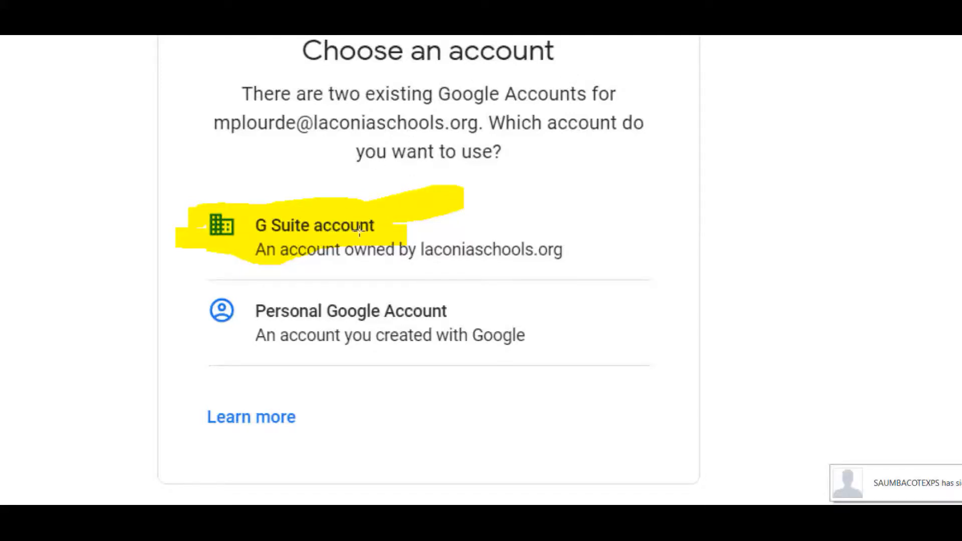
mouse_move(299, 208)
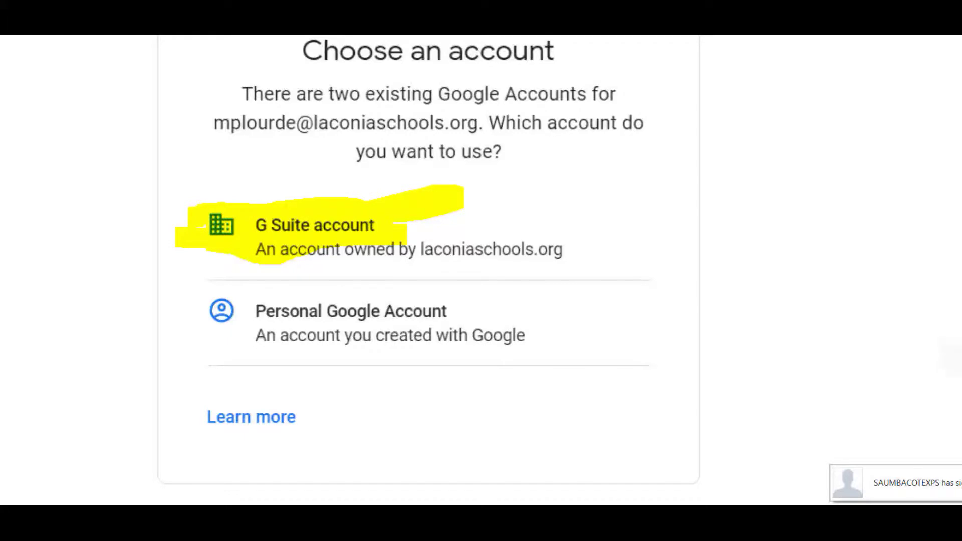
scroll("down", 3)
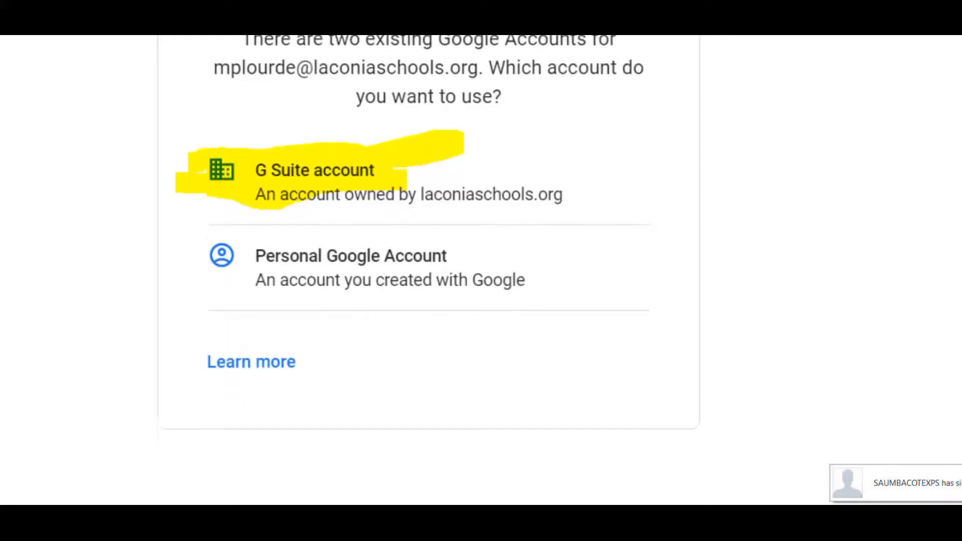
left_click(315, 169)
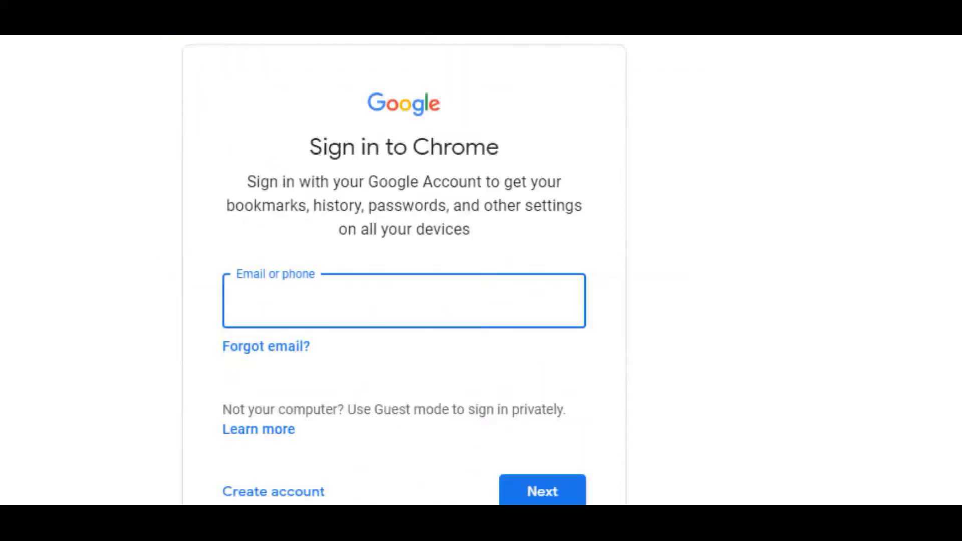